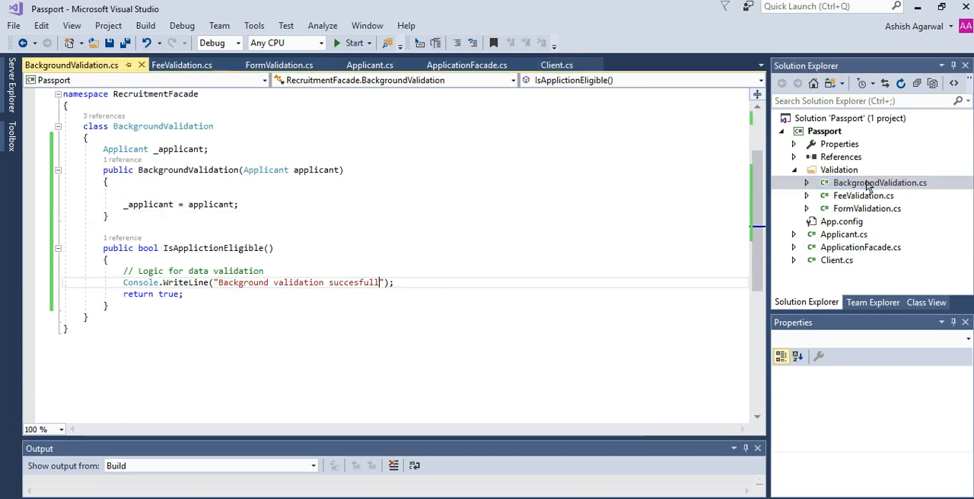
{"action": "mouse_move", "coordinate": [591, 251]}
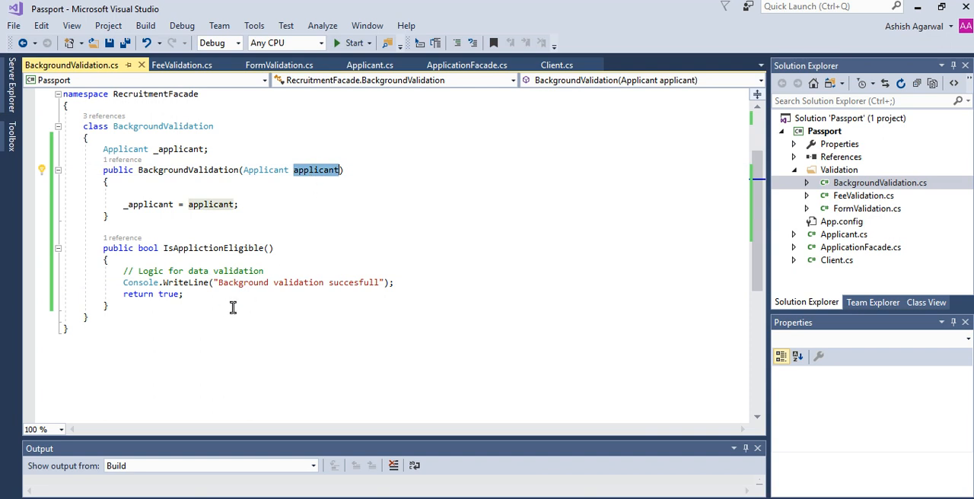
{"action": "mouse_move", "coordinate": [216, 248]}
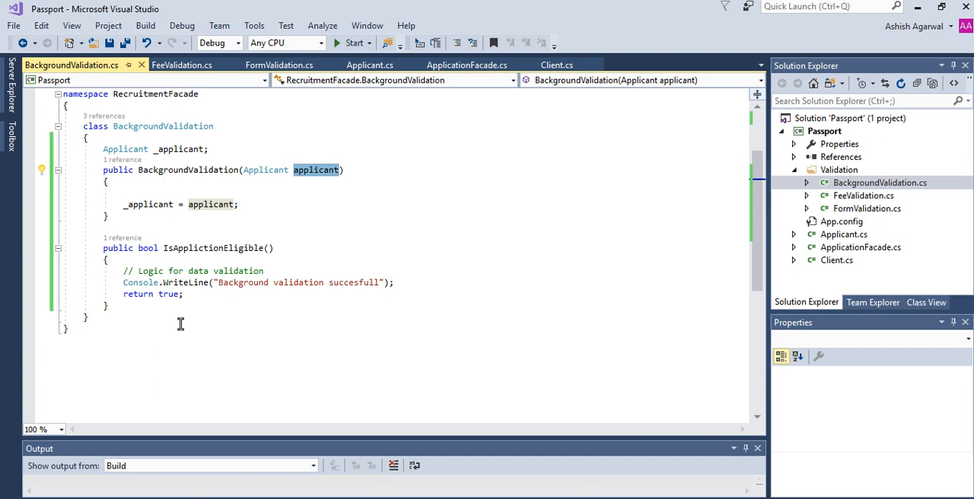
{"action": "mouse_move", "coordinate": [186, 320]}
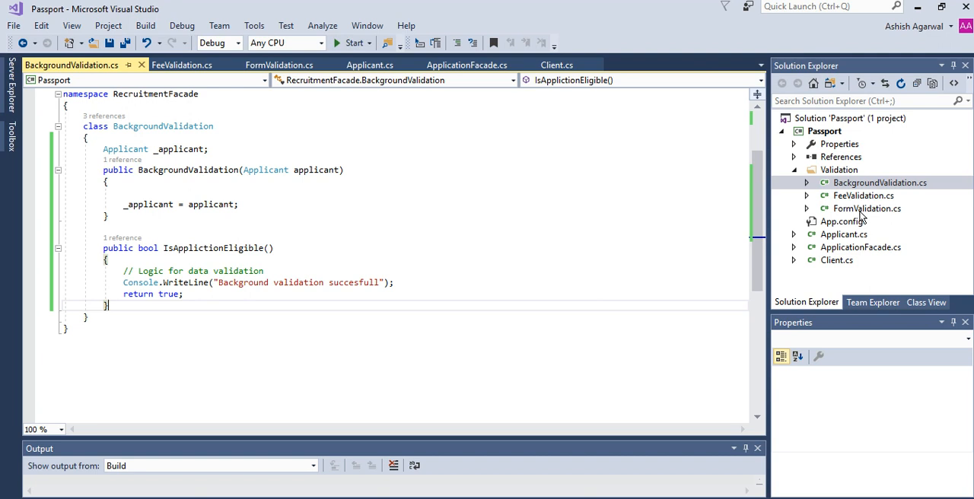
{"action": "mouse_move", "coordinate": [866, 195]}
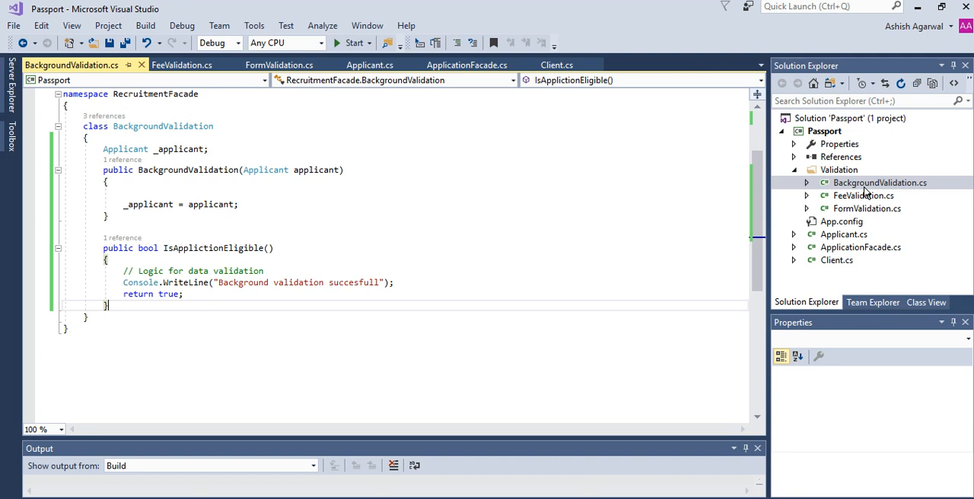
{"action": "mouse_move", "coordinate": [866, 193]}
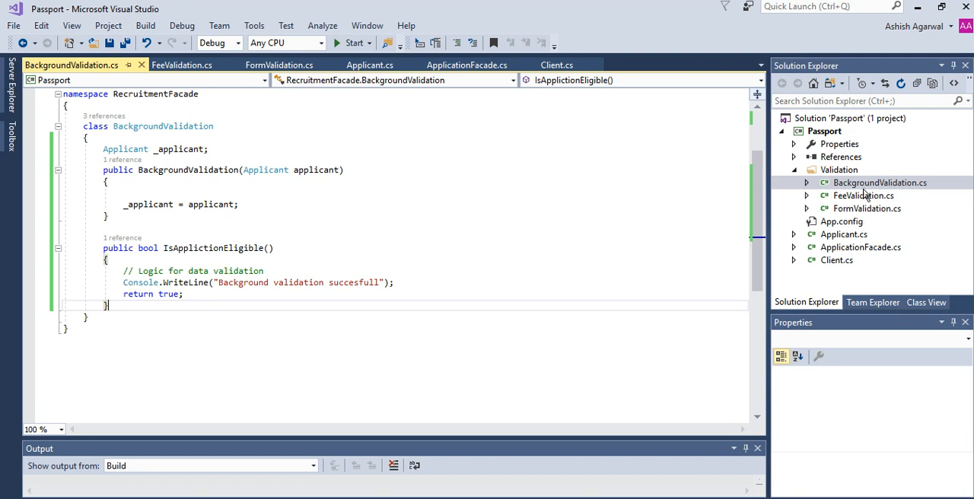
{"action": "mouse_move", "coordinate": [865, 198]}
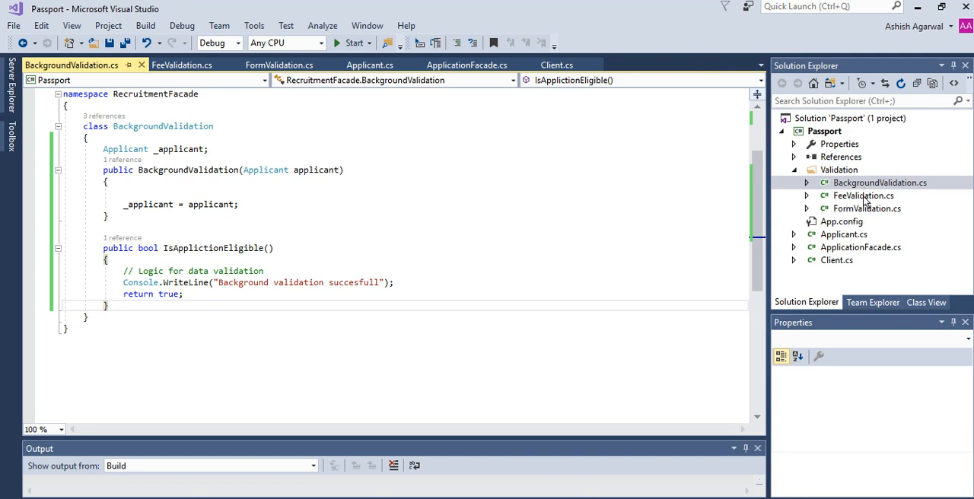
{"action": "mouse_move", "coordinate": [866, 213]}
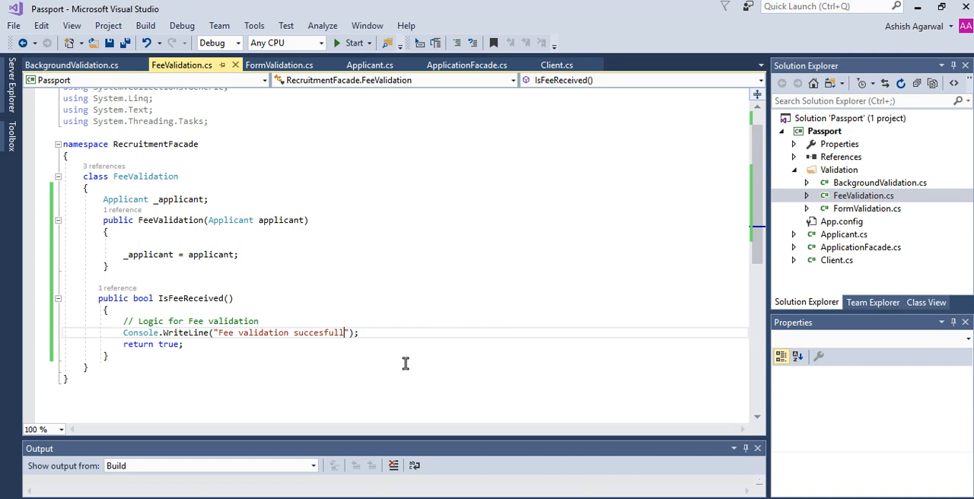
{"action": "mouse_move", "coordinate": [280, 373]}
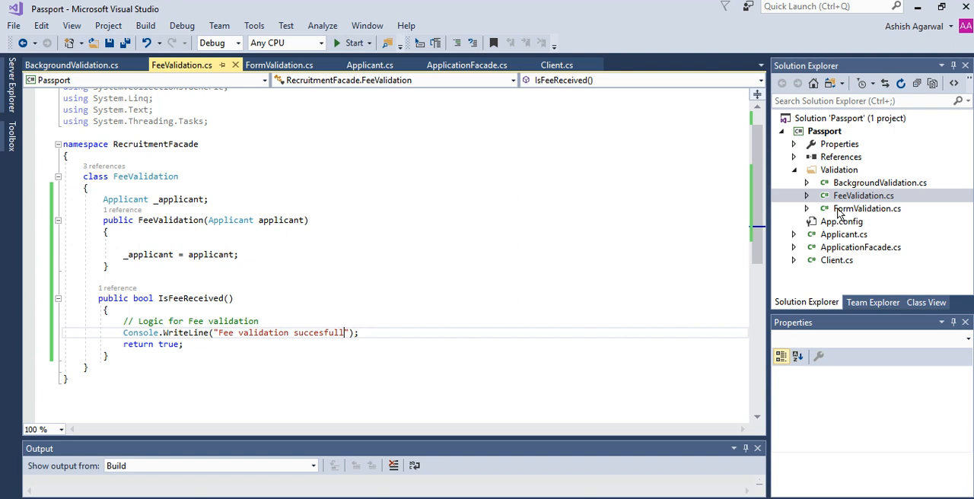
Review BackgroundValidation and FeeValidation, then return to the Client class with its Main method
{"action": "left_click", "coordinate": [837, 258]}
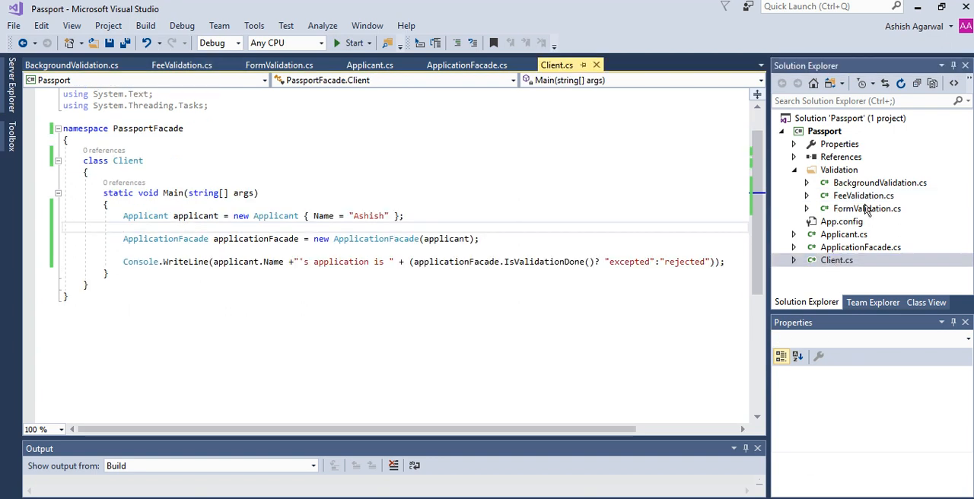
{"action": "mouse_move", "coordinate": [883, 190]}
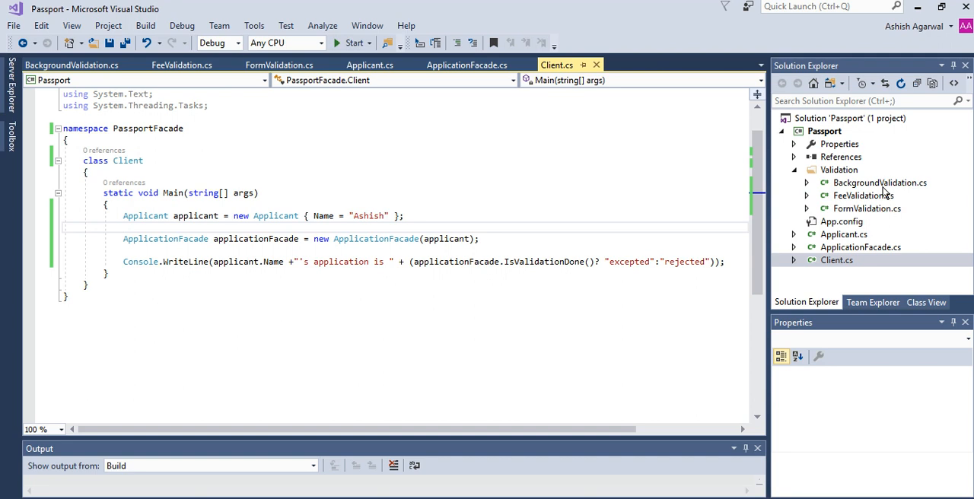
{"action": "mouse_move", "coordinate": [883, 189]}
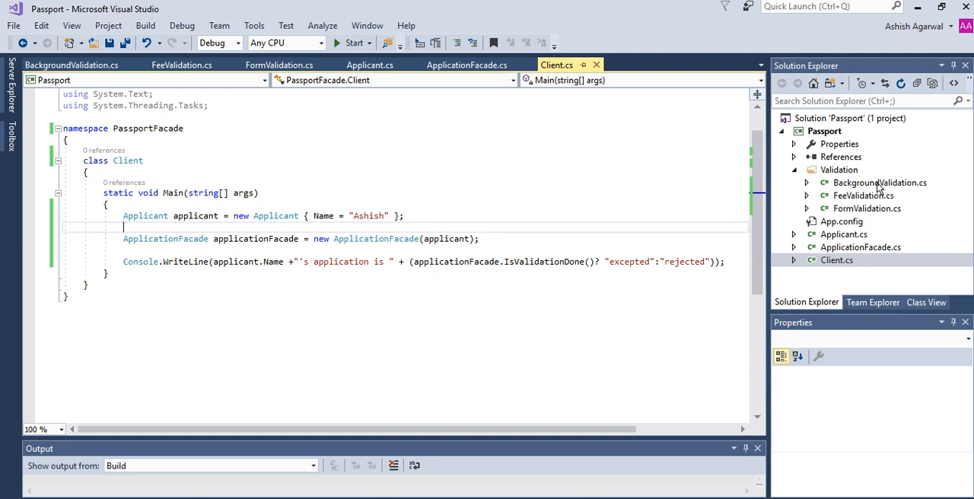
{"action": "mouse_move", "coordinate": [849, 179]}
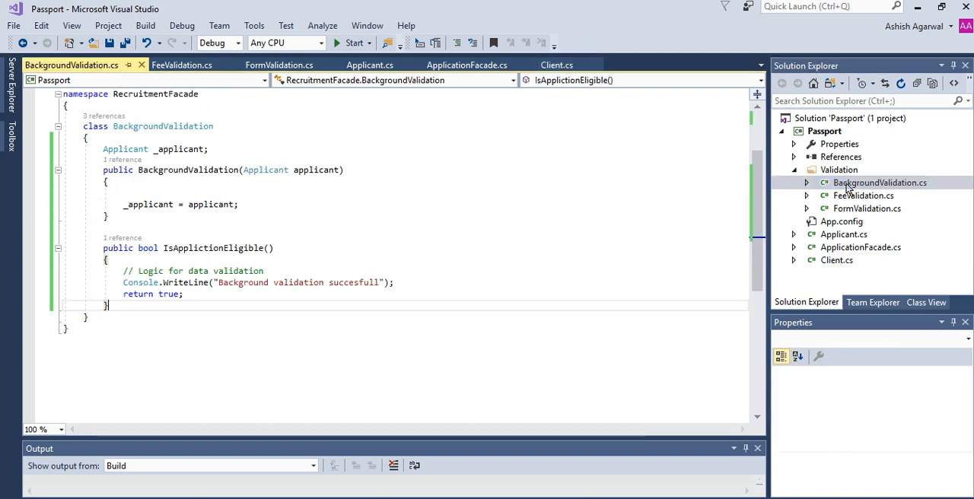
{"action": "mouse_move", "coordinate": [232, 262]}
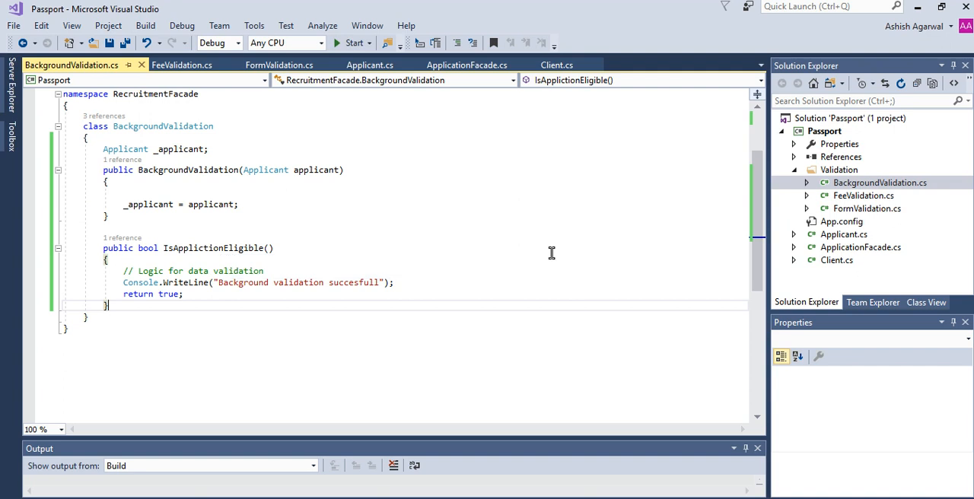
{"action": "left_click", "coordinate": [181, 64]}
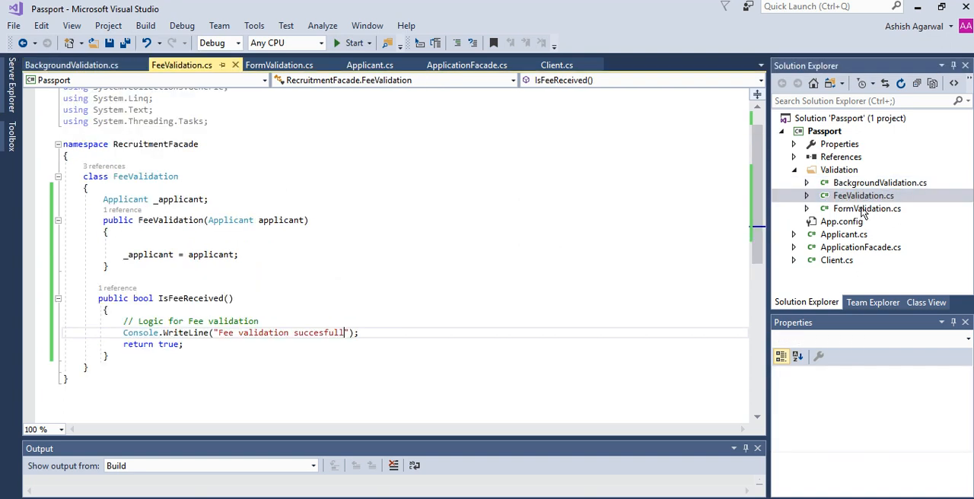
{"action": "left_click", "coordinate": [868, 208]}
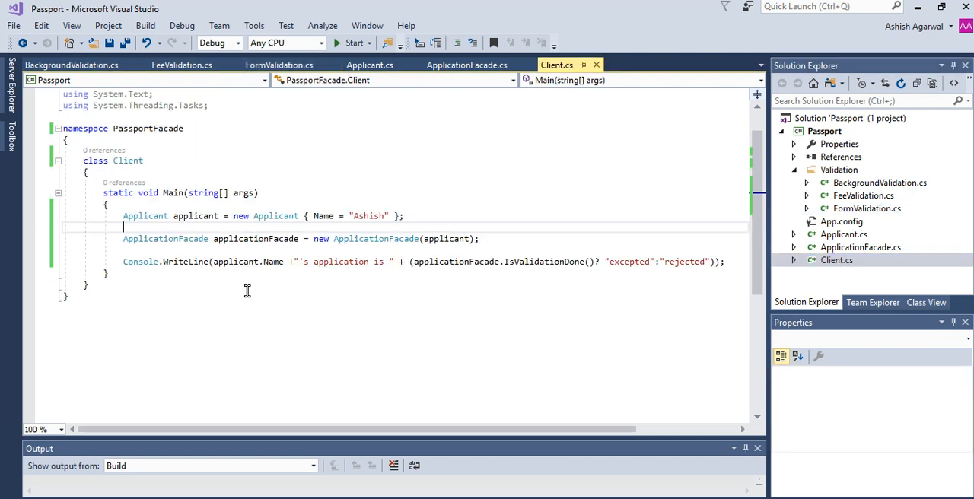
{"action": "mouse_move", "coordinate": [357, 274]}
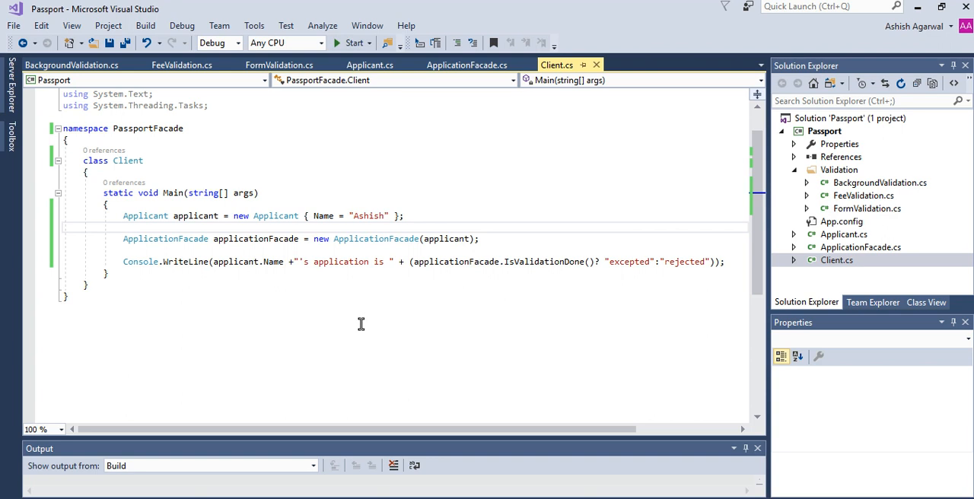
{"action": "left_click", "coordinate": [123, 227]}
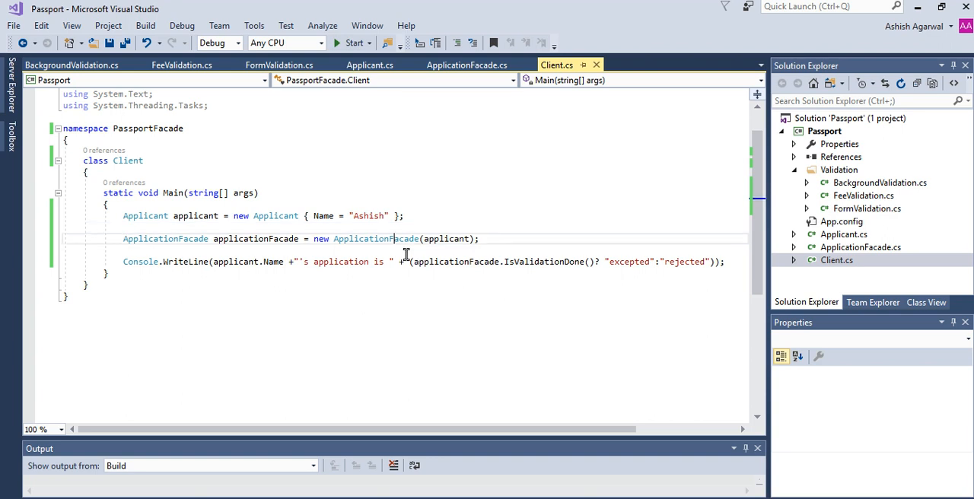
{"action": "double_click", "coordinate": [376, 237]}
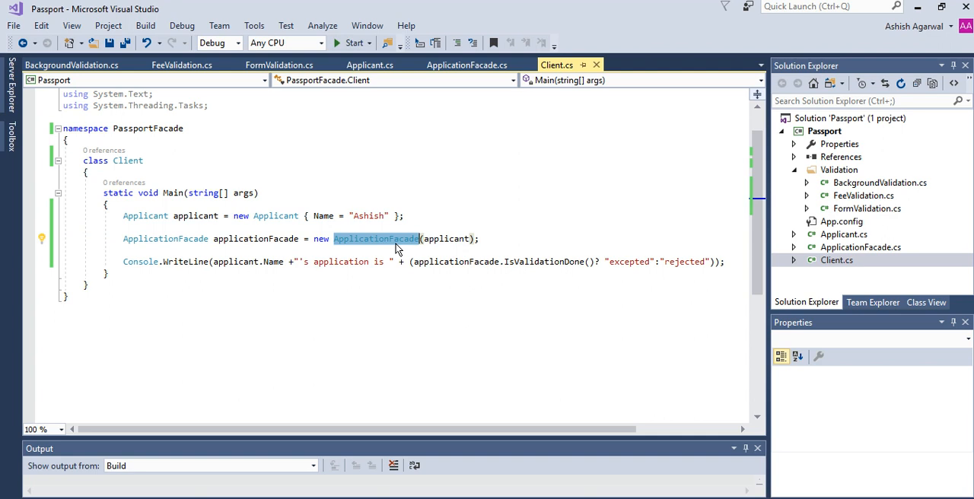
{"action": "mouse_move", "coordinate": [850, 247]}
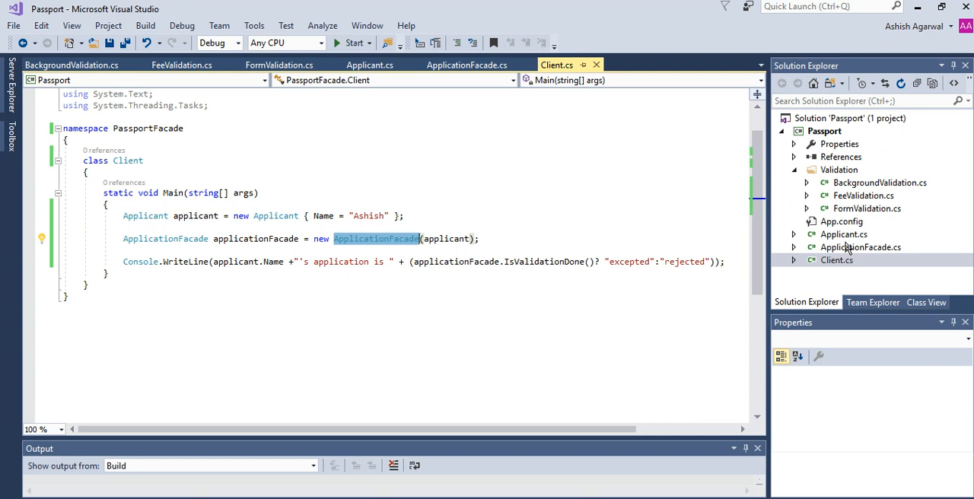
Show ApplicationFacade with its three validators and the IsValidationDone method
{"action": "left_click", "coordinate": [465, 63]}
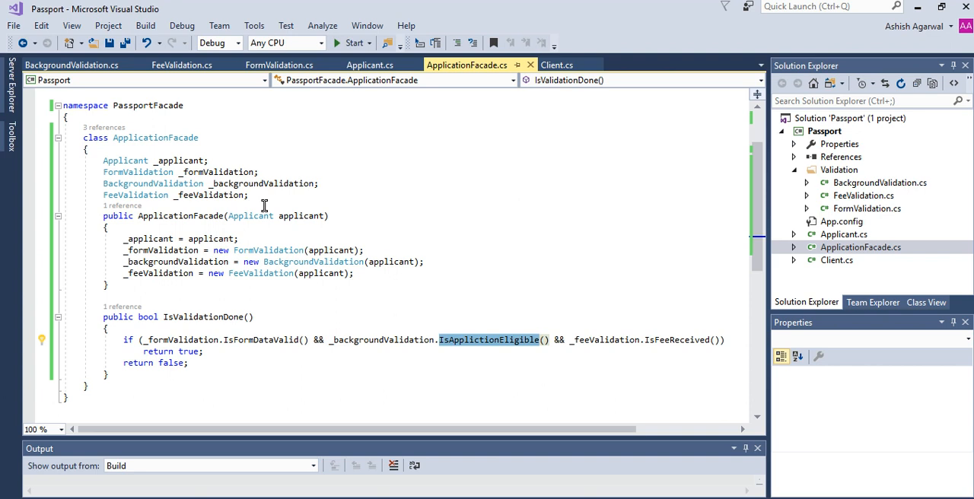
{"action": "mouse_move", "coordinate": [264, 354]}
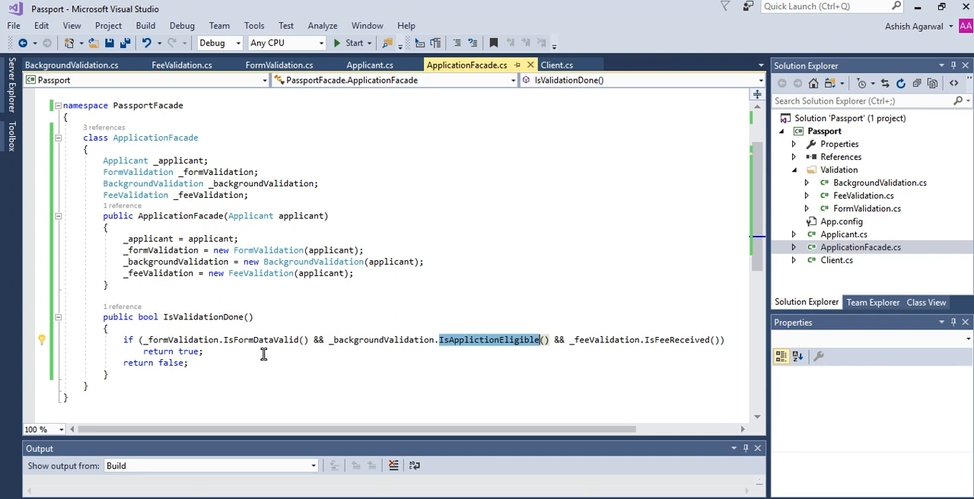
{"action": "mouse_move", "coordinate": [262, 339]}
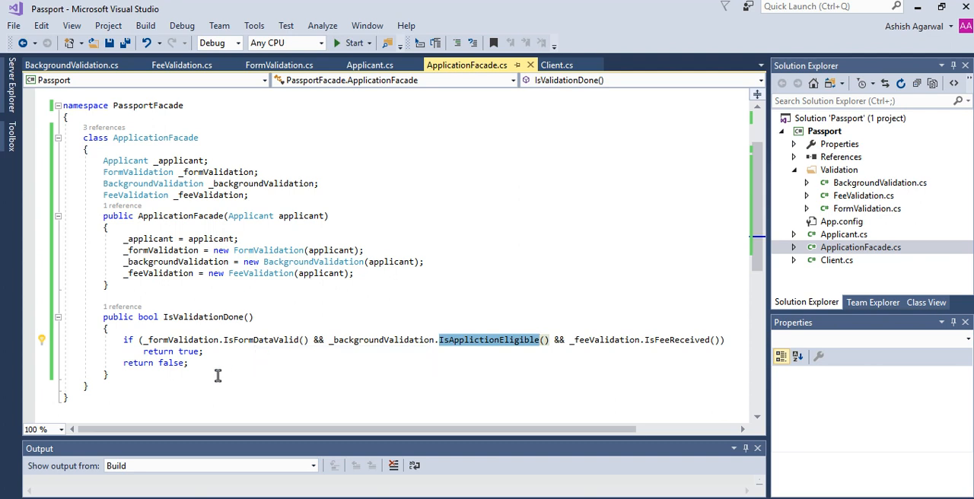
{"action": "mouse_move", "coordinate": [218, 374]}
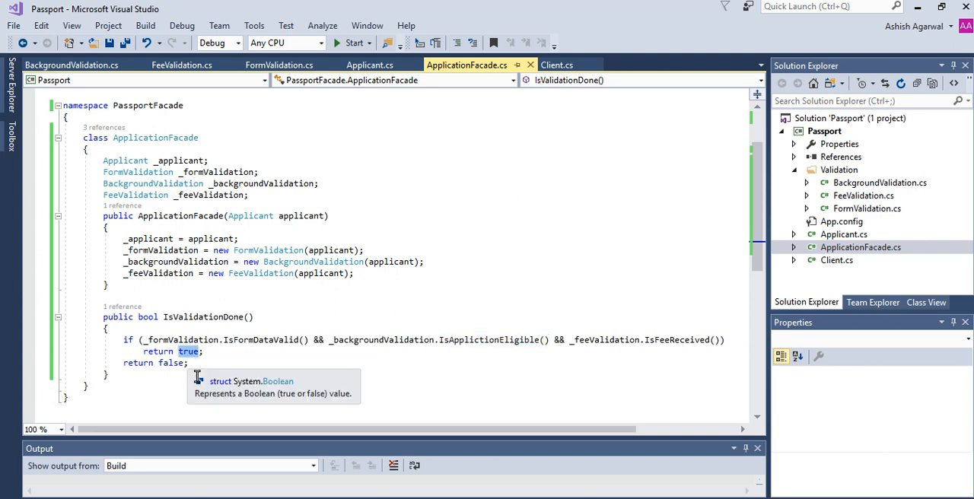
{"action": "mouse_move", "coordinate": [571, 101]}
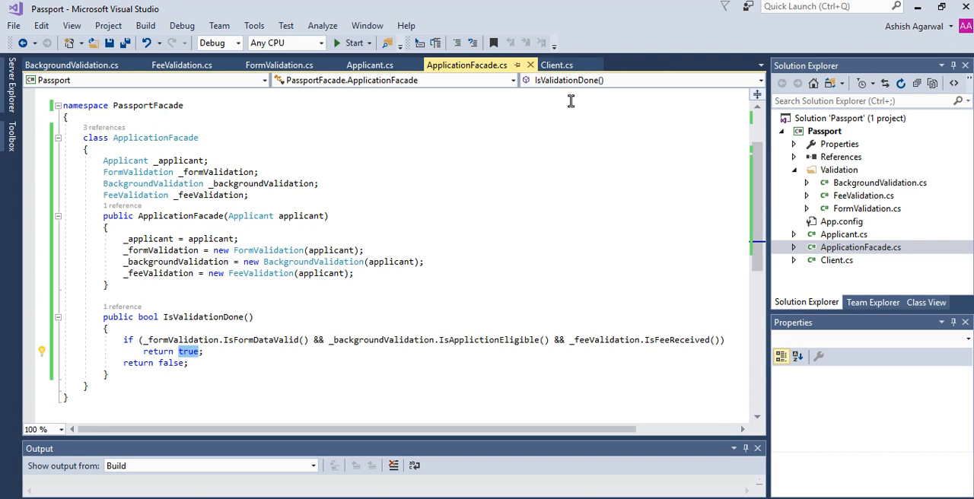
Return to the Client class where Main passes the applicant to a new ApplicationFacade
{"action": "left_click", "coordinate": [557, 64]}
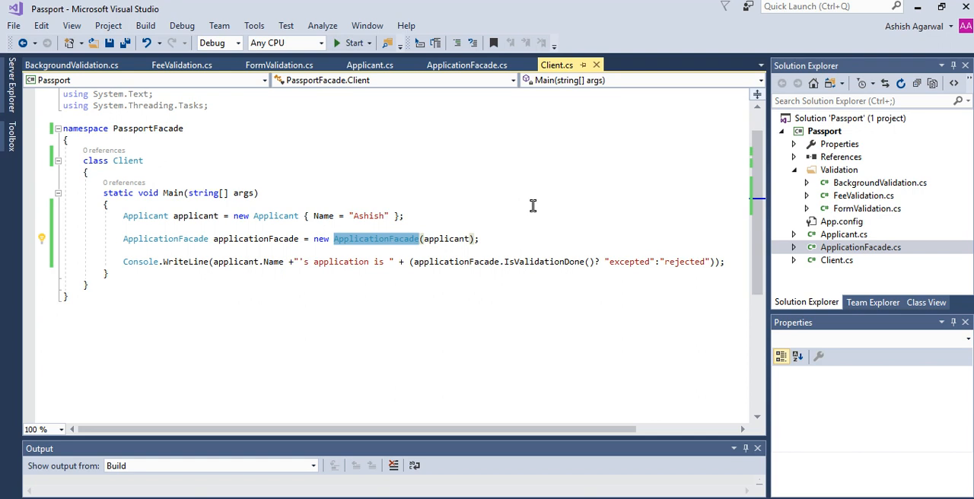
{"action": "mouse_move", "coordinate": [267, 262]}
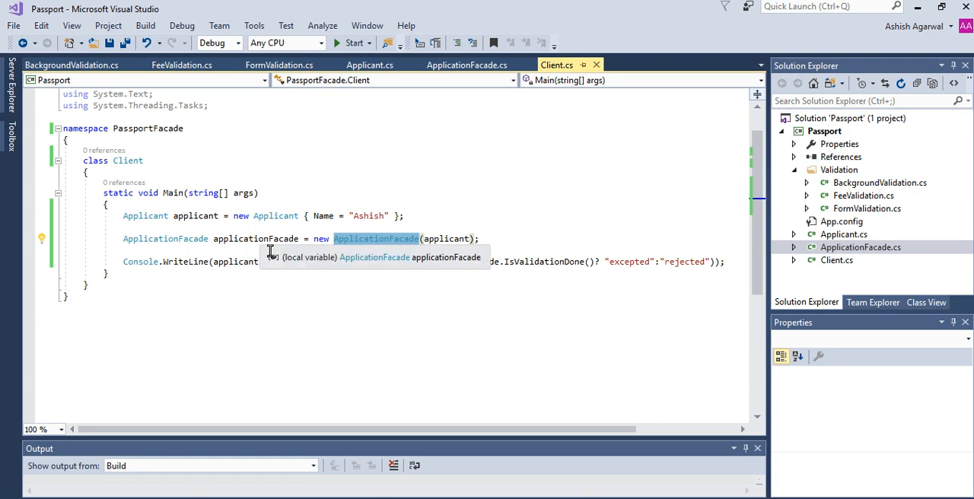